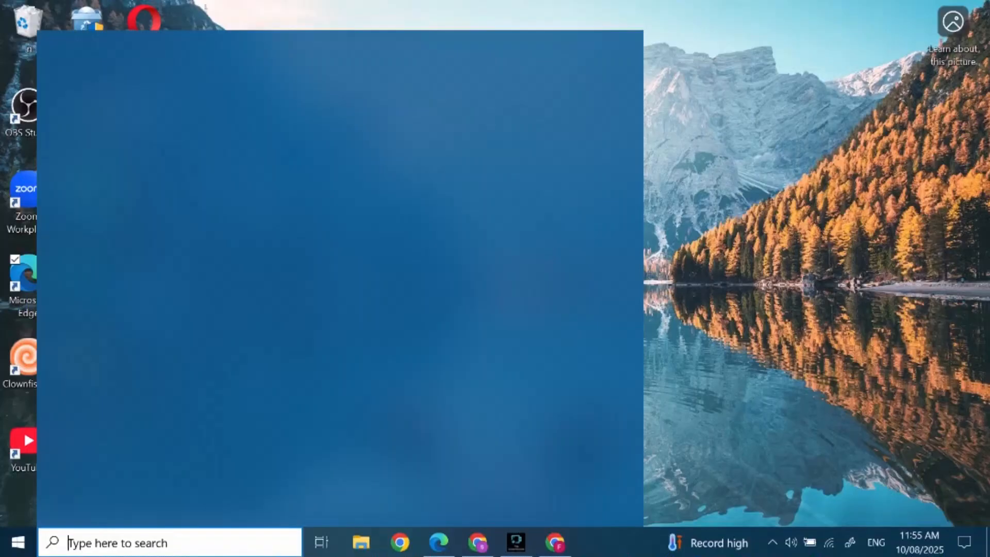
Step: Search the Start menu for "mail" to find the Outlook app
type("mail")
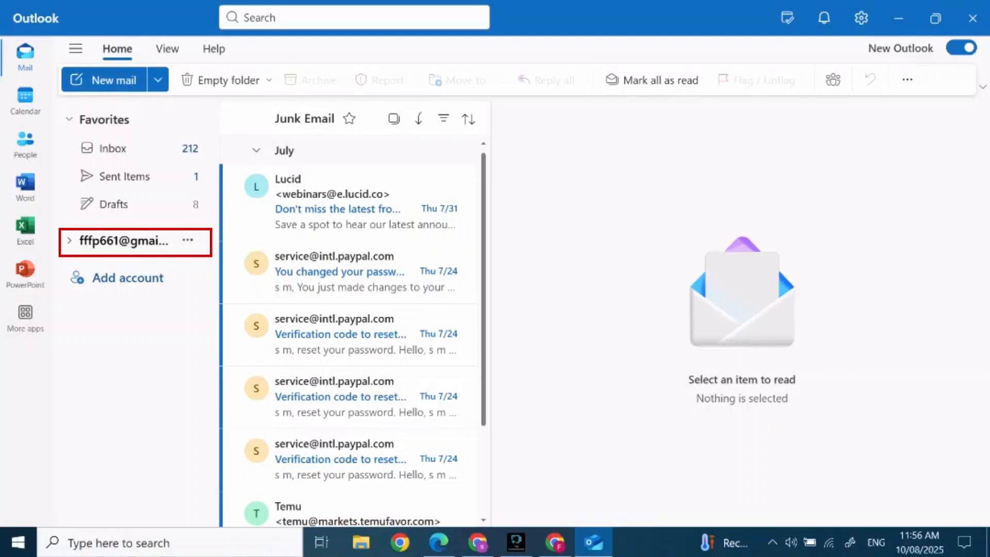
Step: Expand the email account in the folder pane to reveal Junk Email
left_click(69, 241)
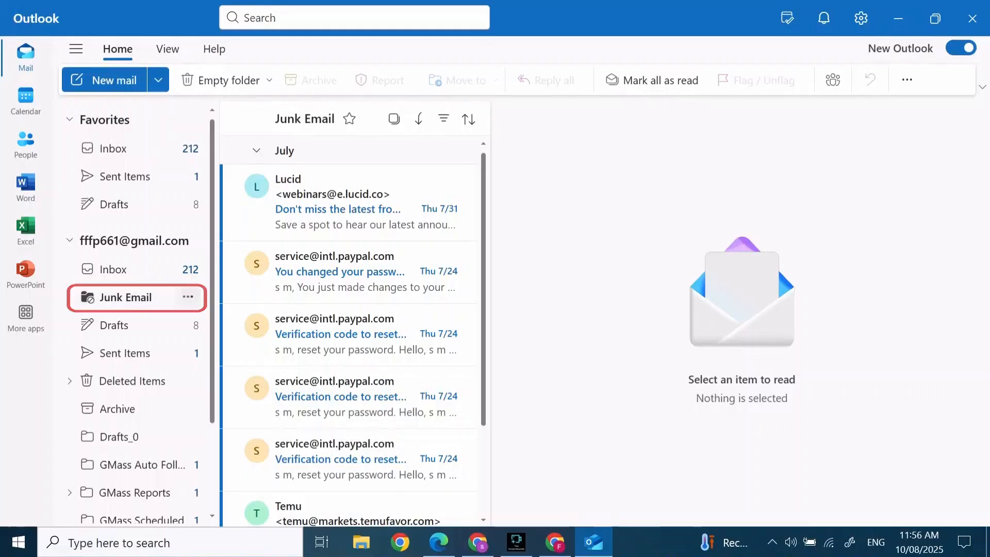
mouse_move(125, 297)
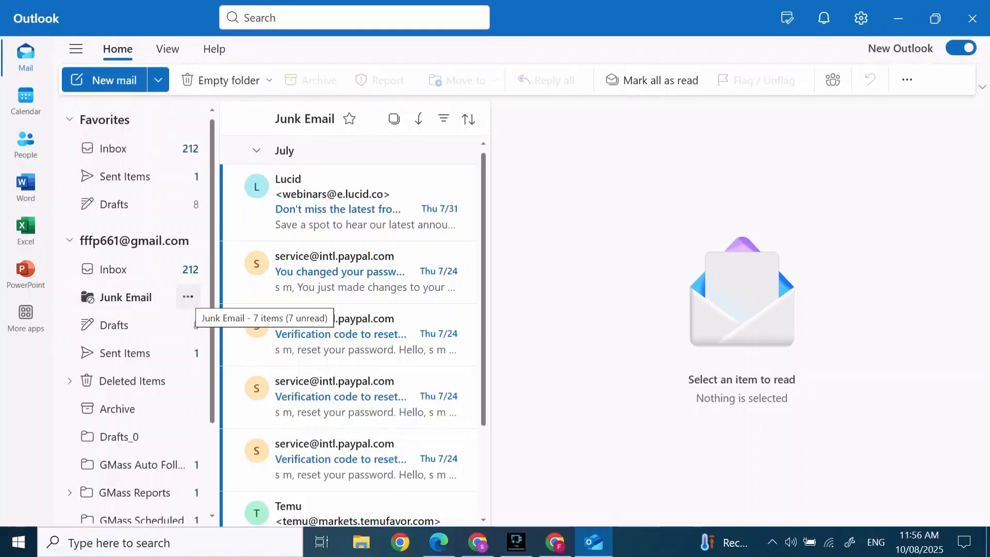
Step: Add Junk Email to Favorites and open it from there
left_click(188, 297)
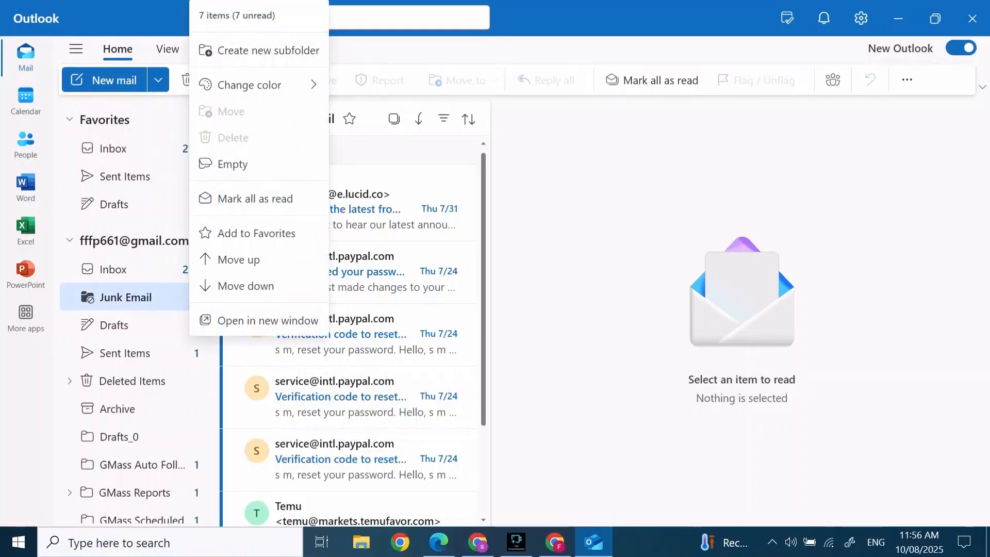
mouse_move(259, 233)
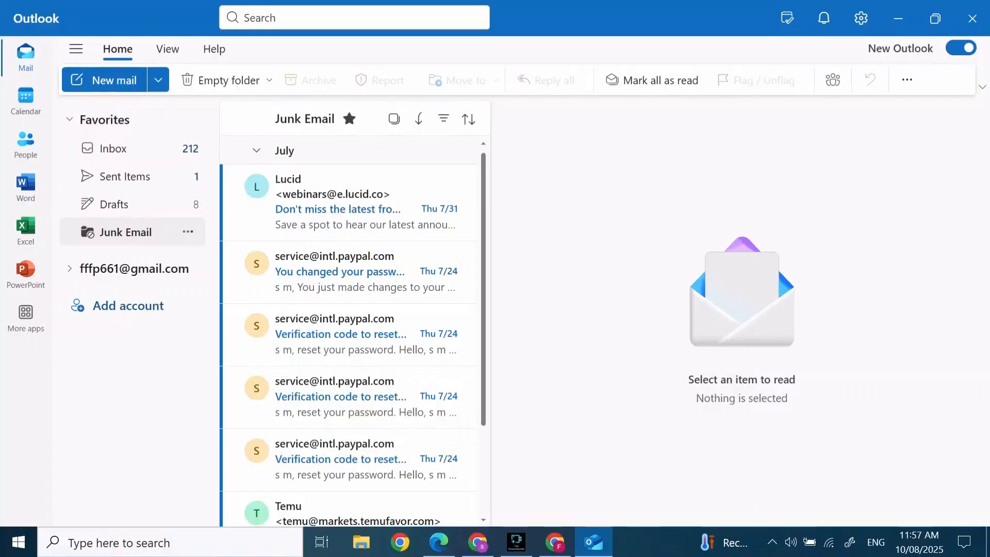
left_click(126, 231)
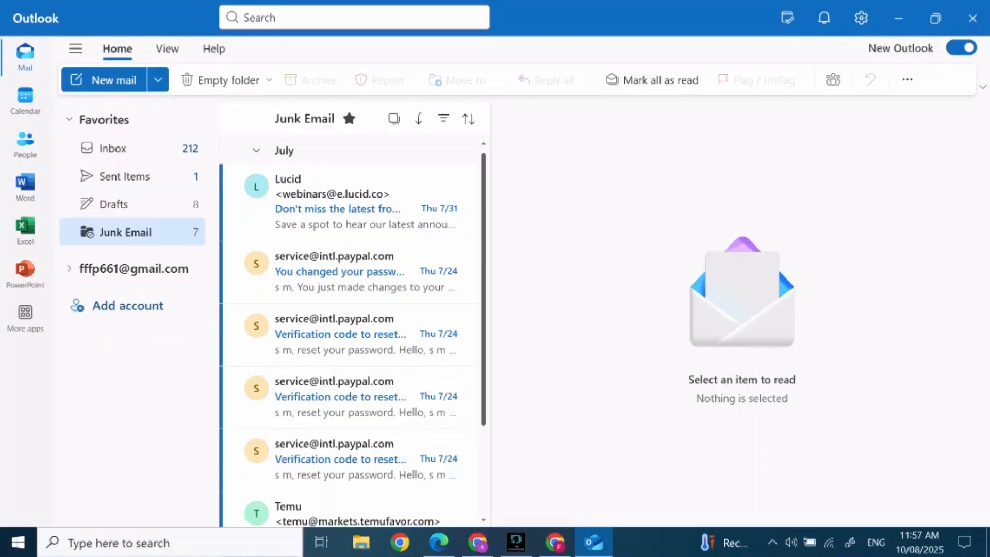